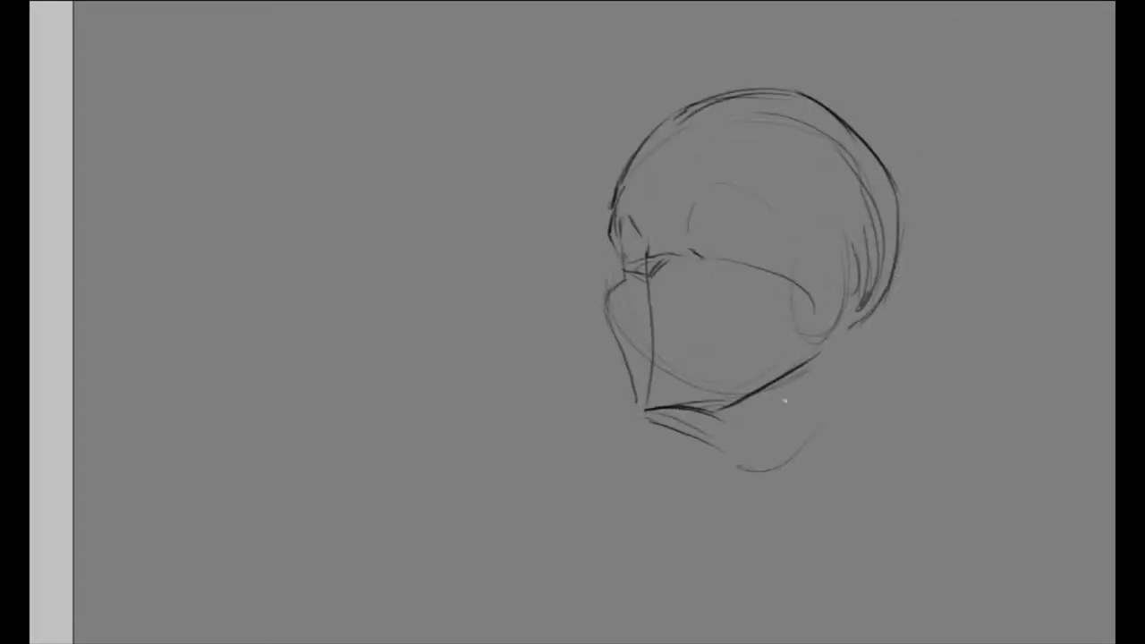
Brush loose strokes blocking in the rounded skull and angular covered lower face.
{"action": "left_click_drag", "start_coordinate": [626, 242], "coordinate": [677, 377]}
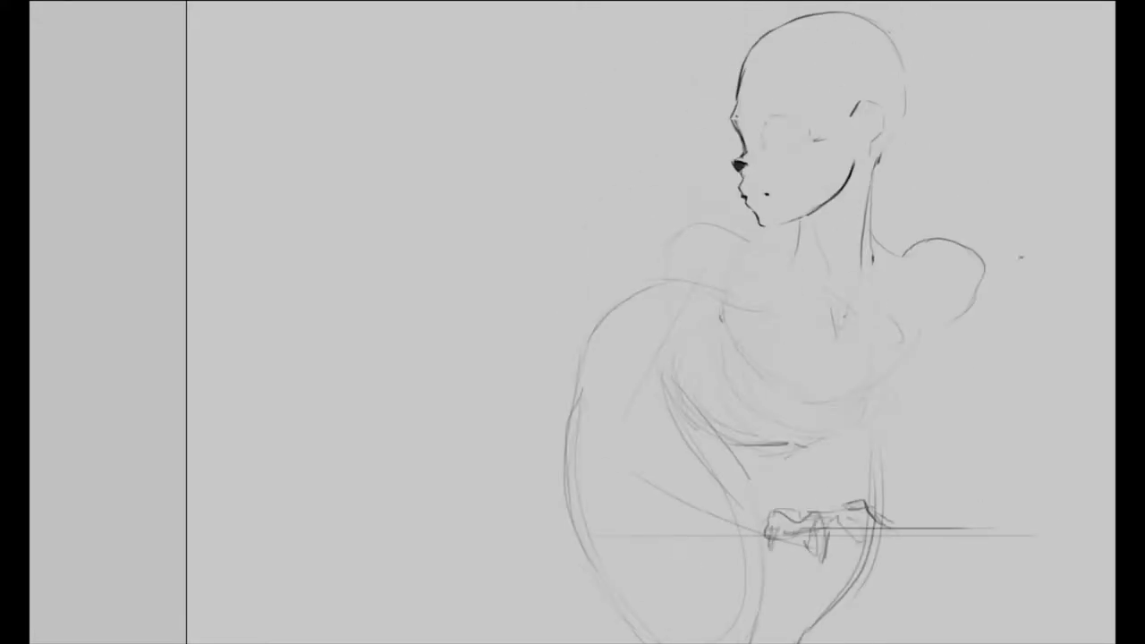
Draw the bald head and pointed chin outline in darker strokes over faint body lines.
{"action": "left_click_drag", "start_coordinate": [912, 439], "coordinate": [975, 501]}
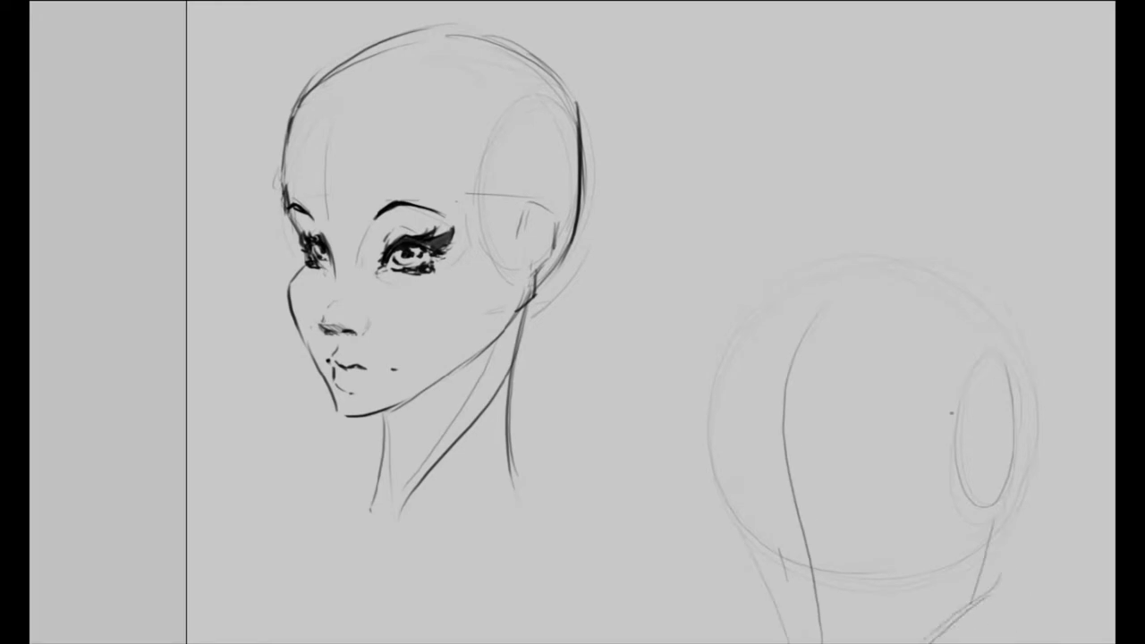
Rough in a second head's round skull construction with brow and eye marks.
{"action": "left_click_drag", "start_coordinate": [787, 375], "coordinate": [859, 465]}
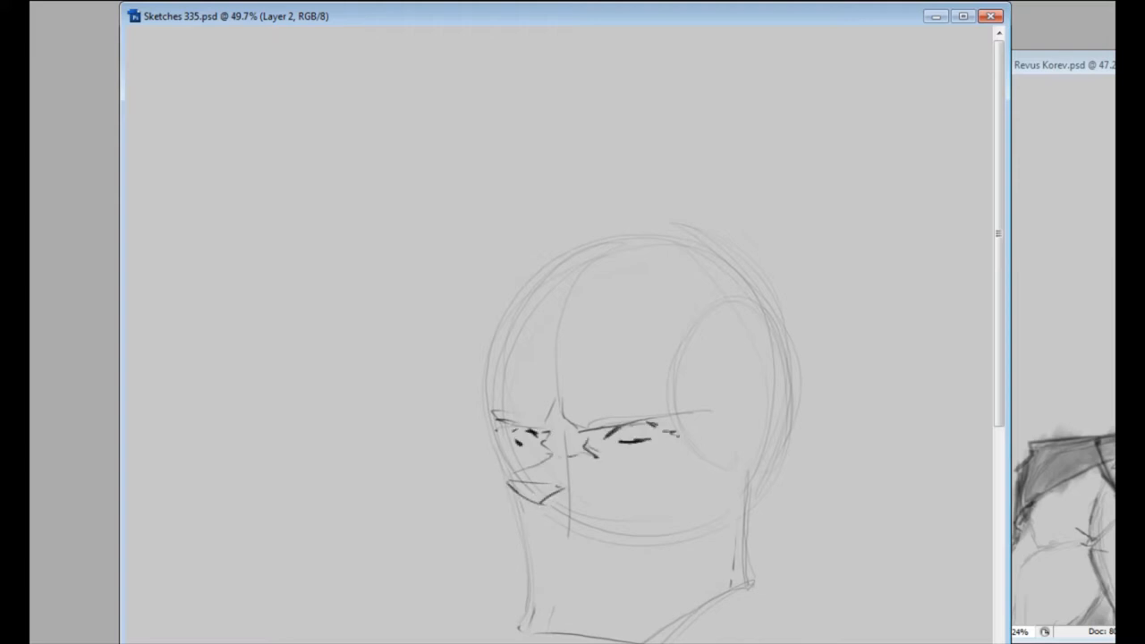
Sketch a forehead hairline and spiky hair strands atop the villain's head.
{"action": "left_click_drag", "start_coordinate": [581, 402], "coordinate": [706, 394]}
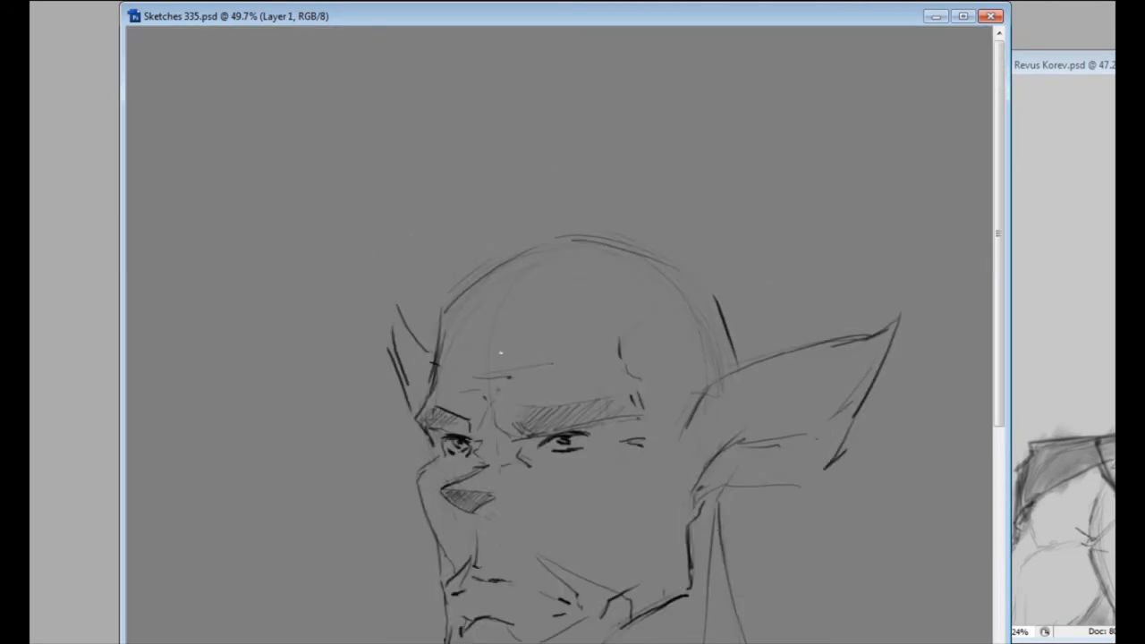
{"action": "left_click_drag", "start_coordinate": [412, 340], "coordinate": [420, 241]}
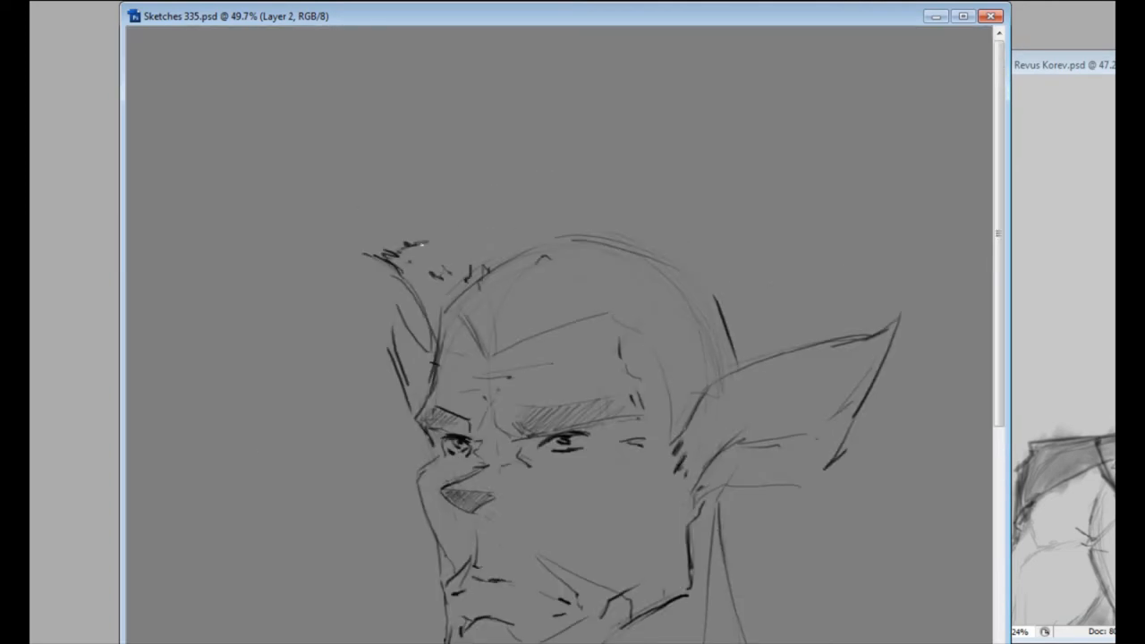